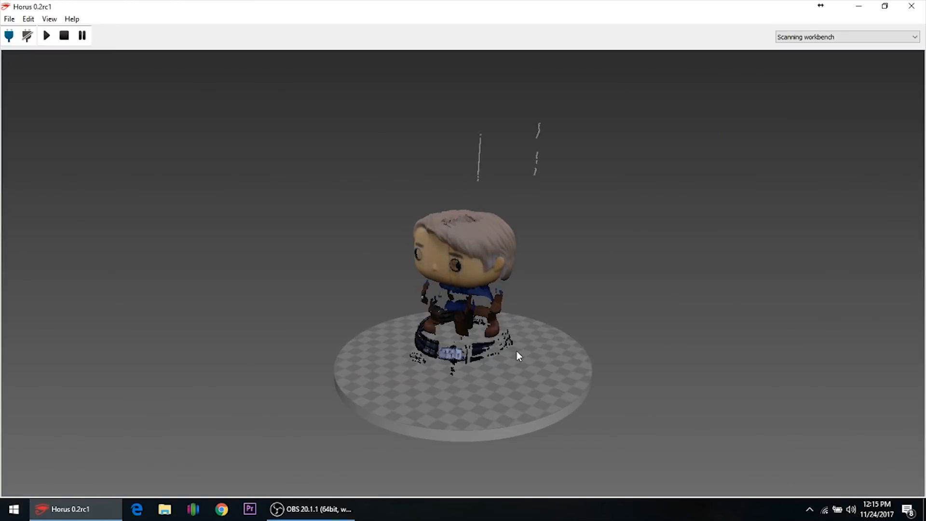
# Rotate the painter's tape roll scan to review its blue and yellow point cloud.
pyautogui.moveTo(519, 355); pyautogui.dragTo(440, 359)
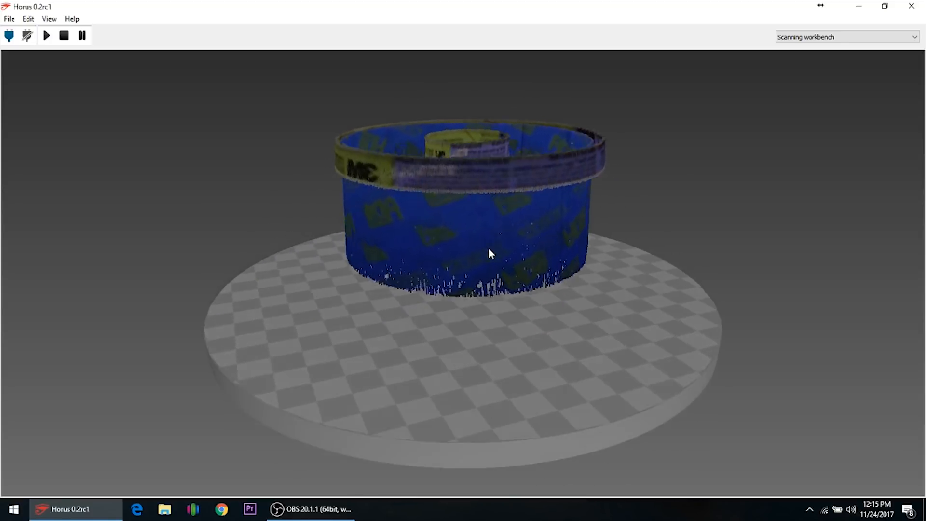
pyautogui.moveTo(489, 255); pyautogui.dragTo(544, 250)
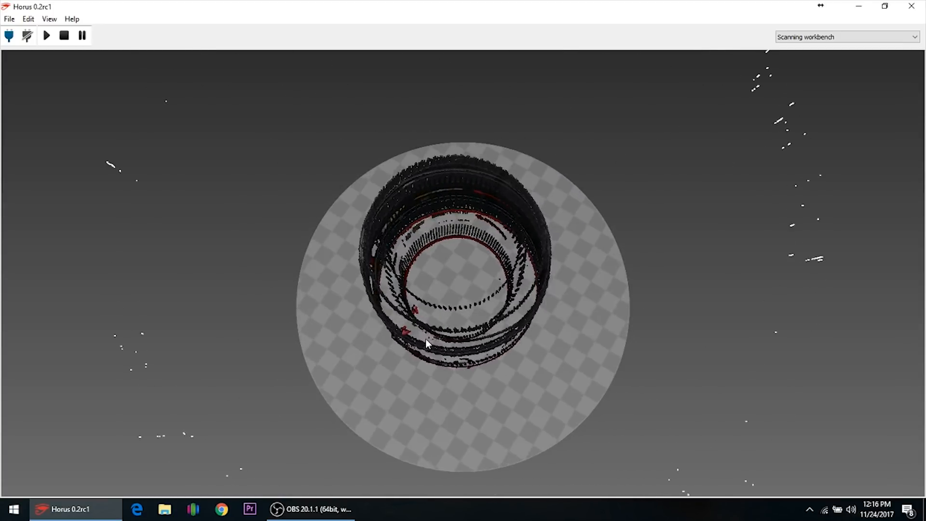
# Tilt the camera lens scan from a top-down view to a side view.
pyautogui.moveTo(428, 344); pyautogui.dragTo(366, 319)
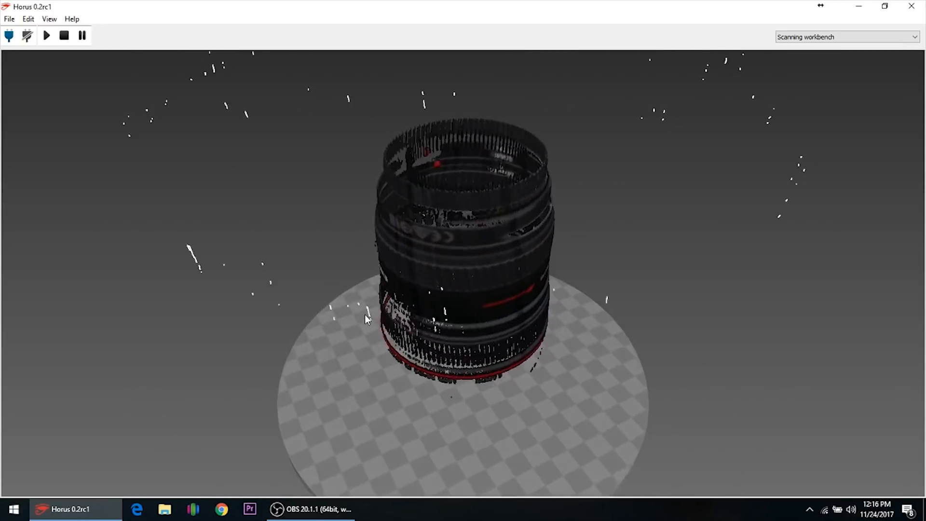